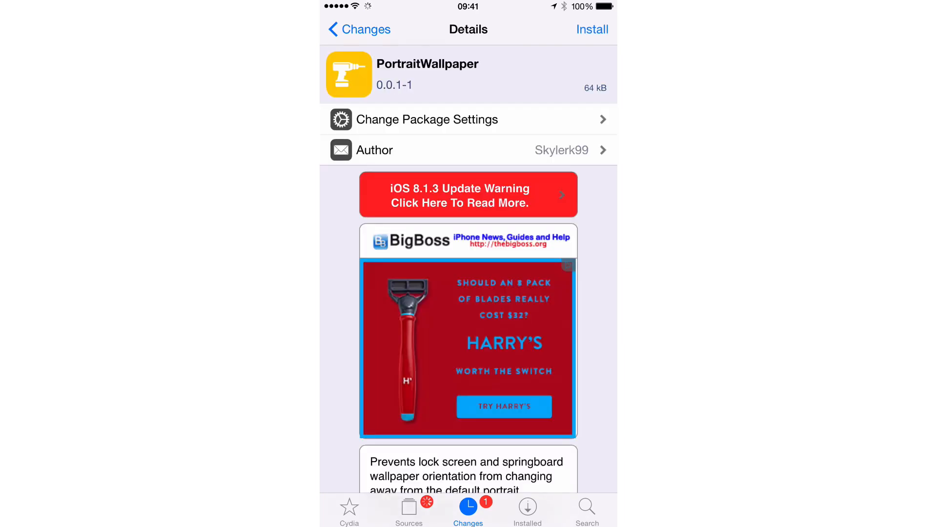
# Review the PortraitWallpaper Details page, then queue the tweak for installation.
pyautogui.scroll(-3)
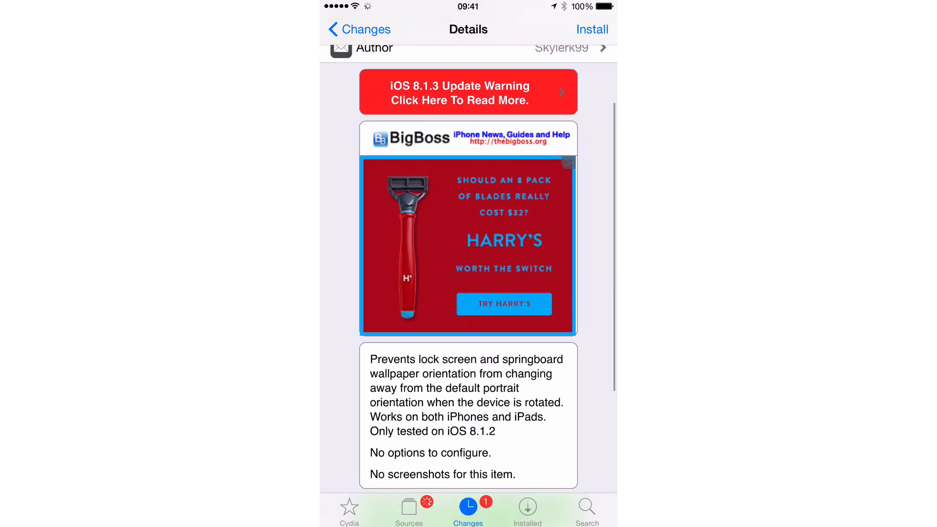
pyautogui.scroll(-3)
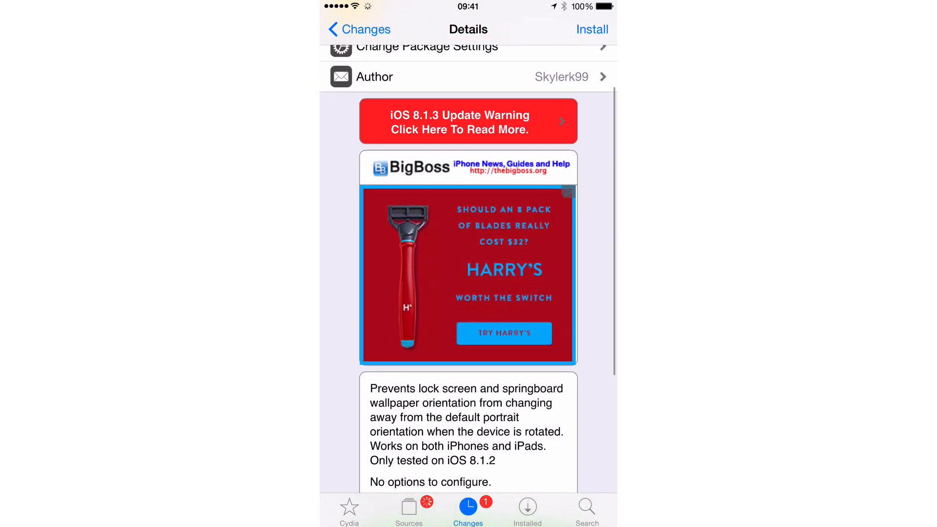
pyautogui.scroll(-3)
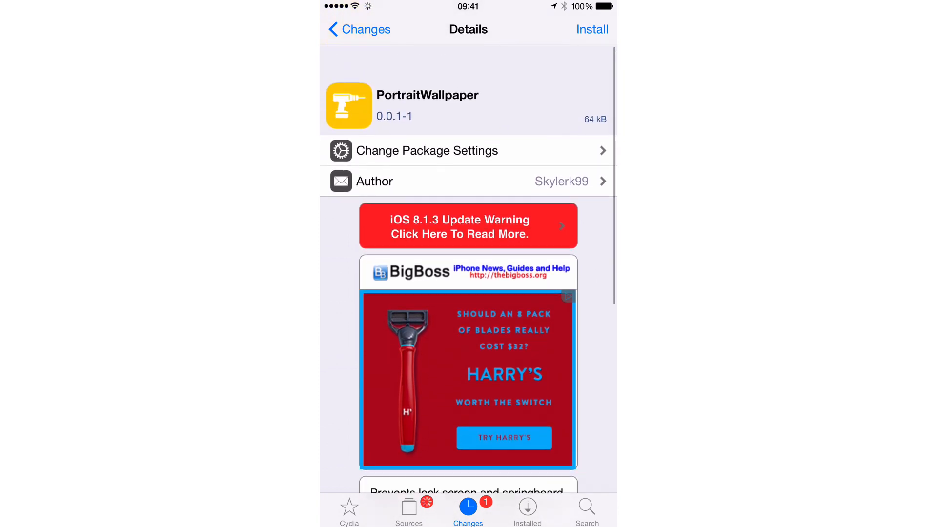
pyautogui.click(594, 29)
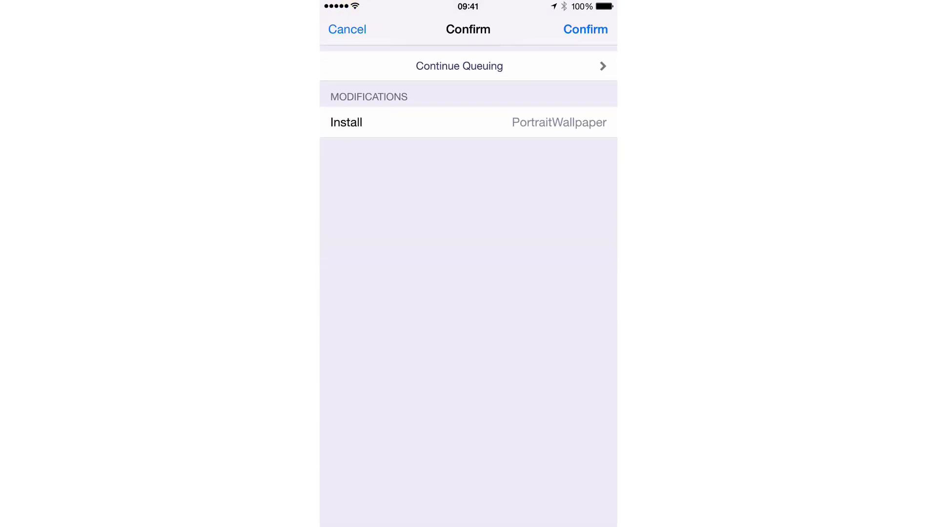
# Confirm the queued PortraitWallpaper install and let the log reach 'Installed PortraitWallpaper'.
pyautogui.click(585, 29)
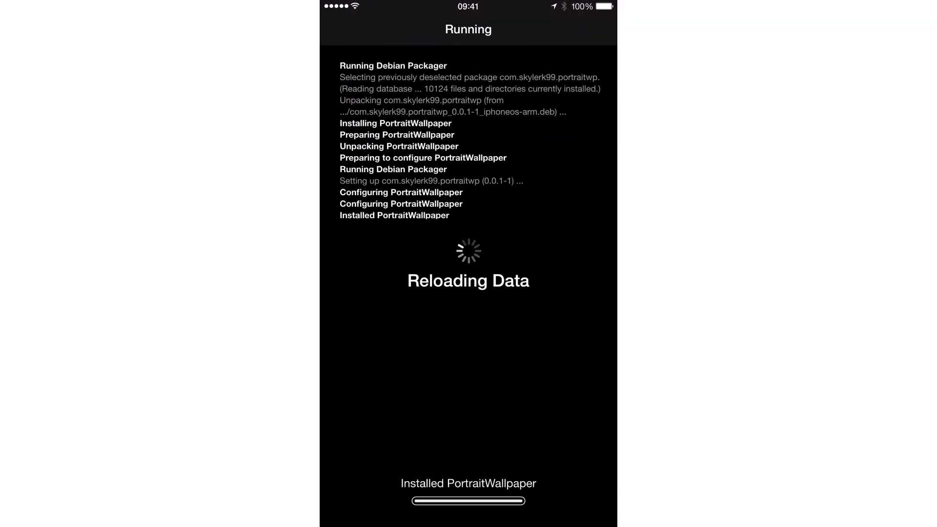